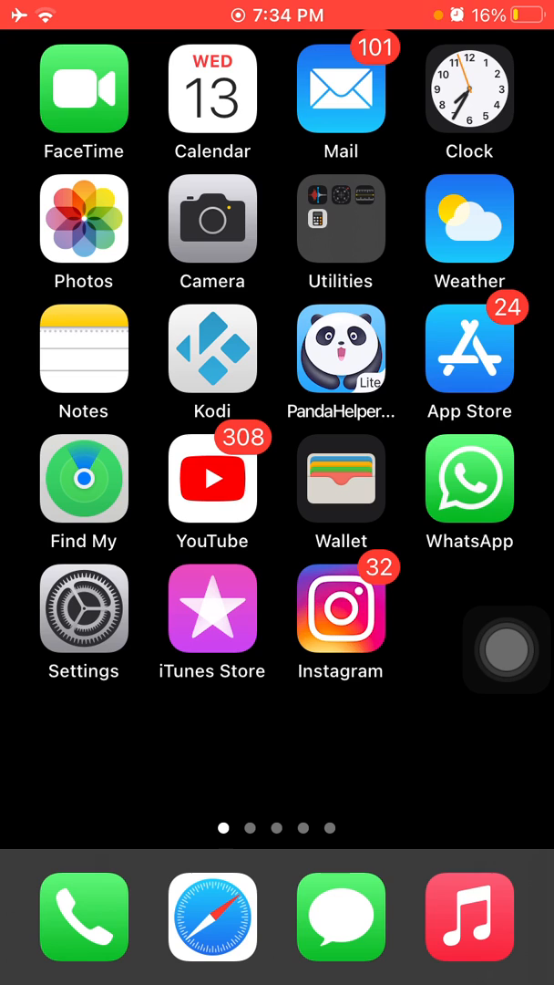
- Reach the Software Update page offering iOS 15.1 Developer Beta 3 (4.29 GB)
scroll(left, 3)
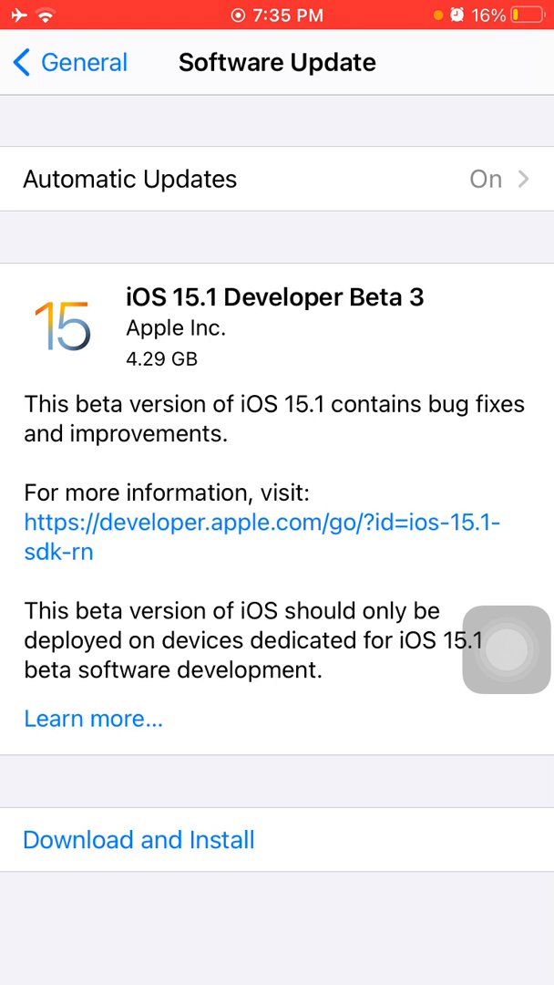
- Locate the iOS 15 Beta Software Profile under General > Profiles
click(70, 62)
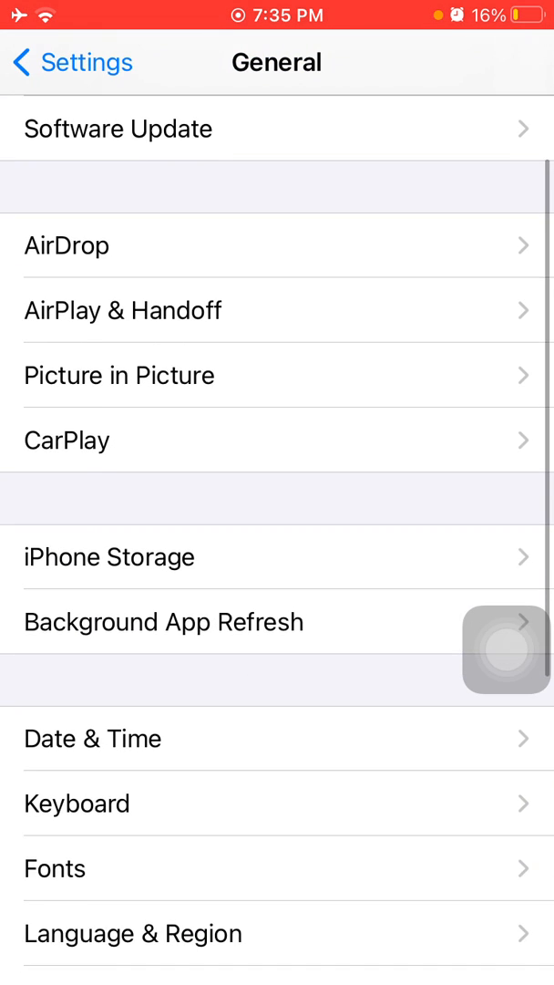
scroll(down, 3)
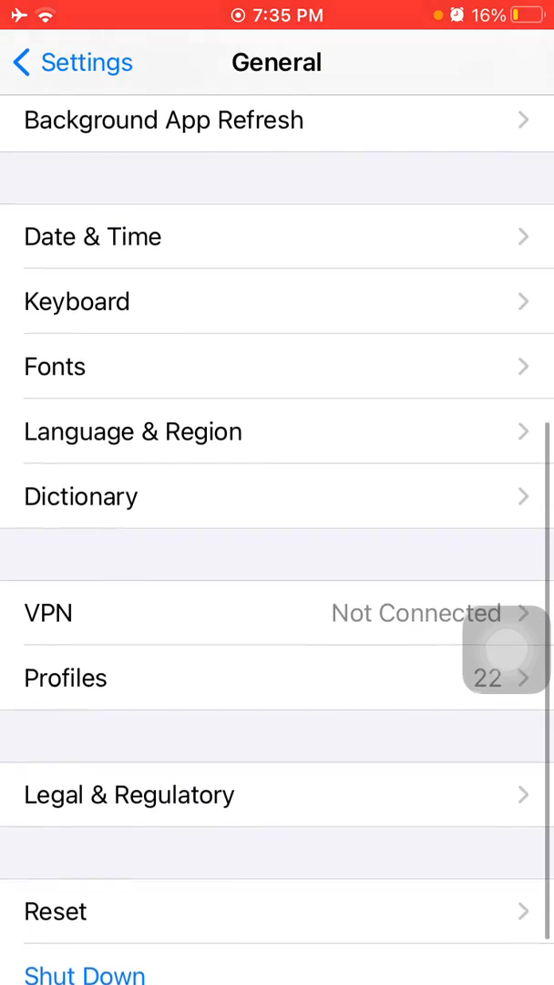
click(66, 679)
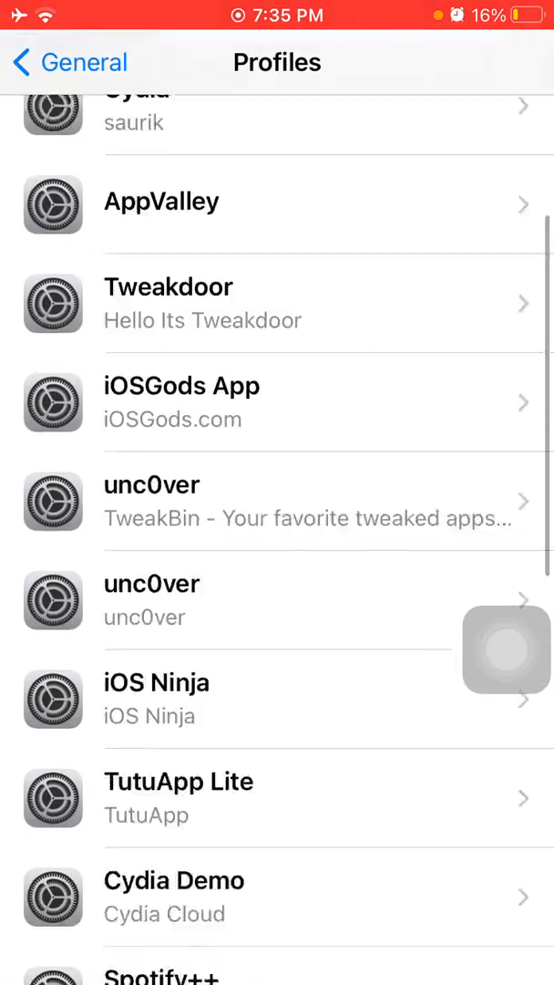
scroll(down, 3)
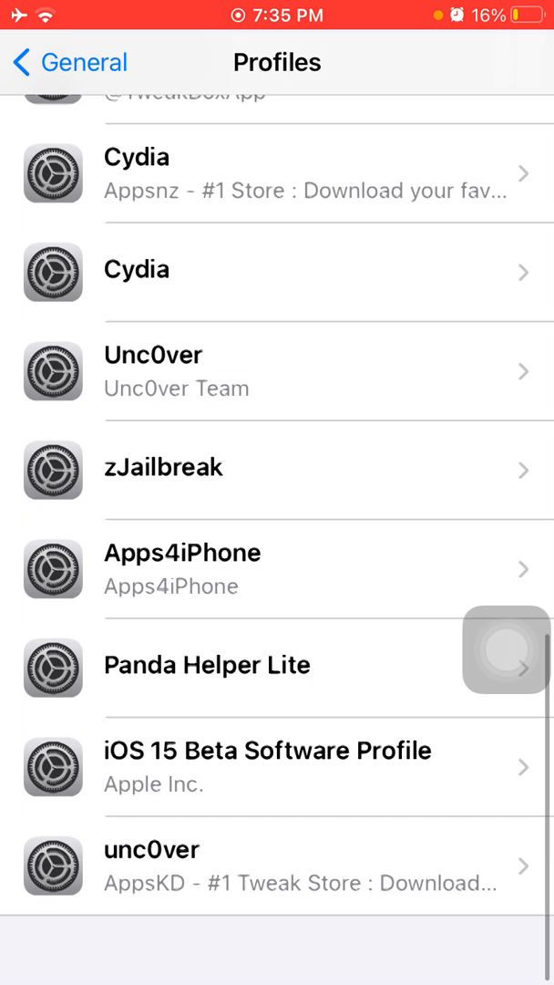
click(273, 766)
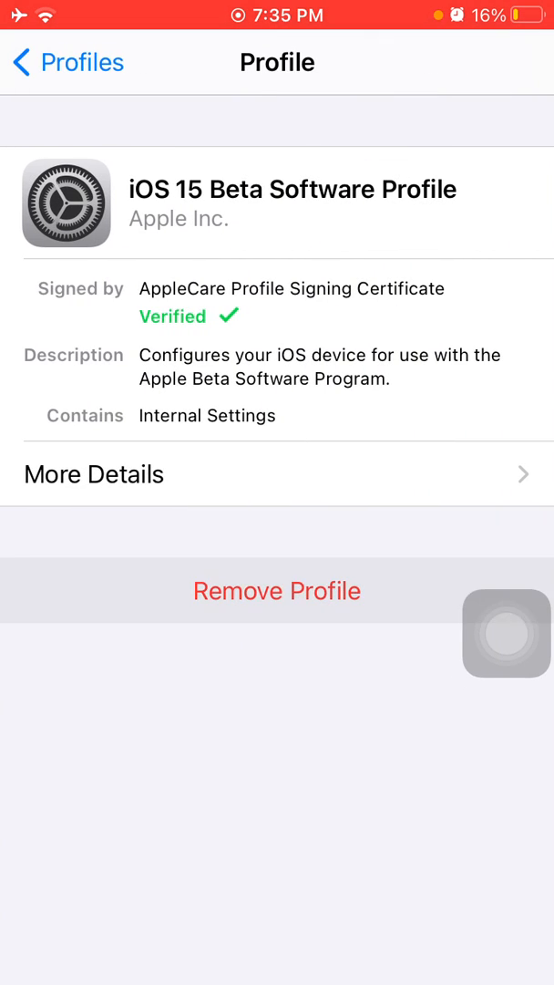
- Remove the beta profile and choose Not Now for the required restart
click(277, 591)
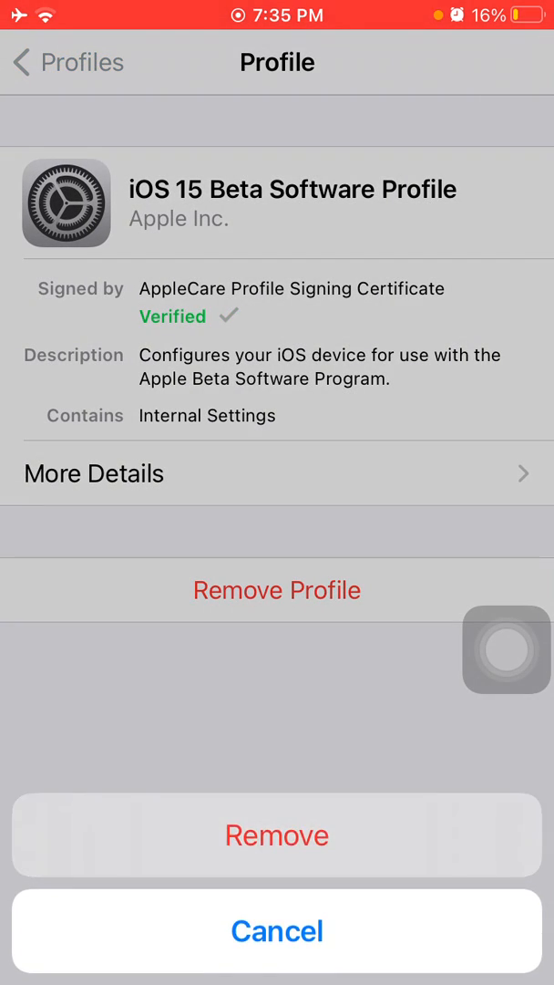
click(277, 835)
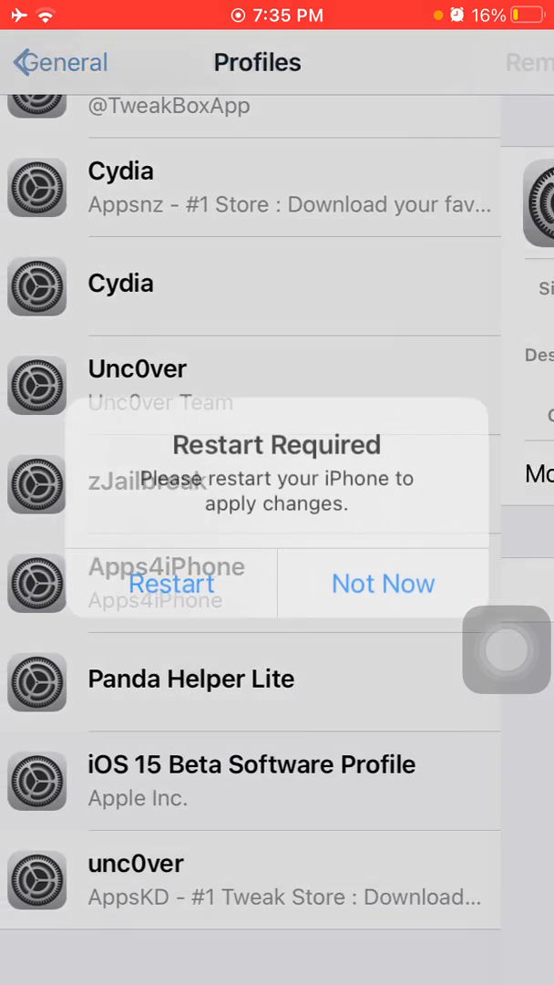
click(383, 583)
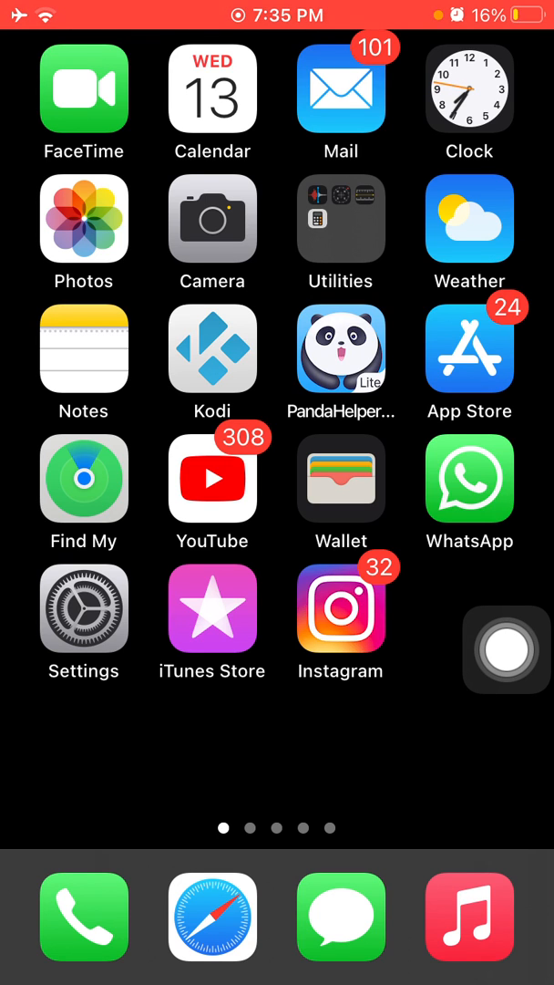
click(84, 624)
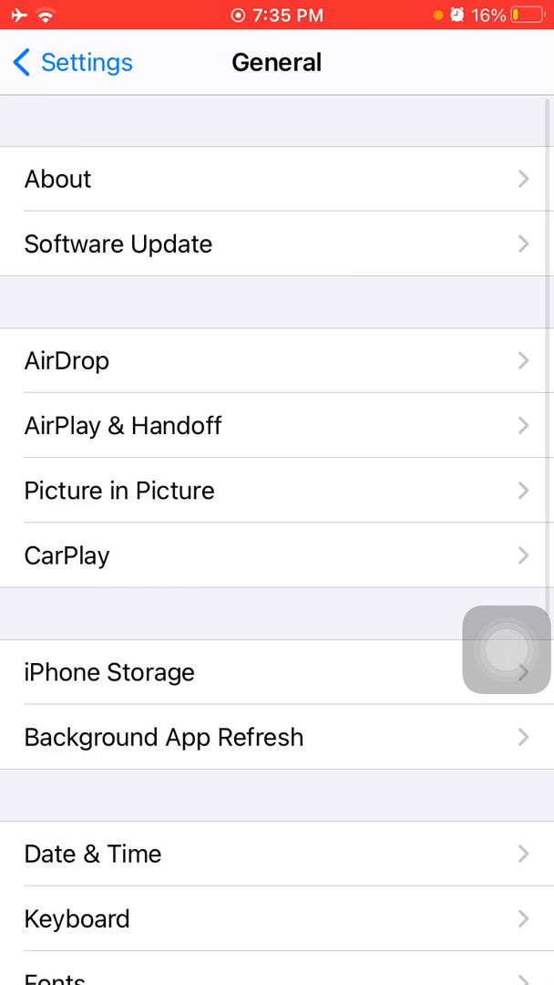
click(109, 673)
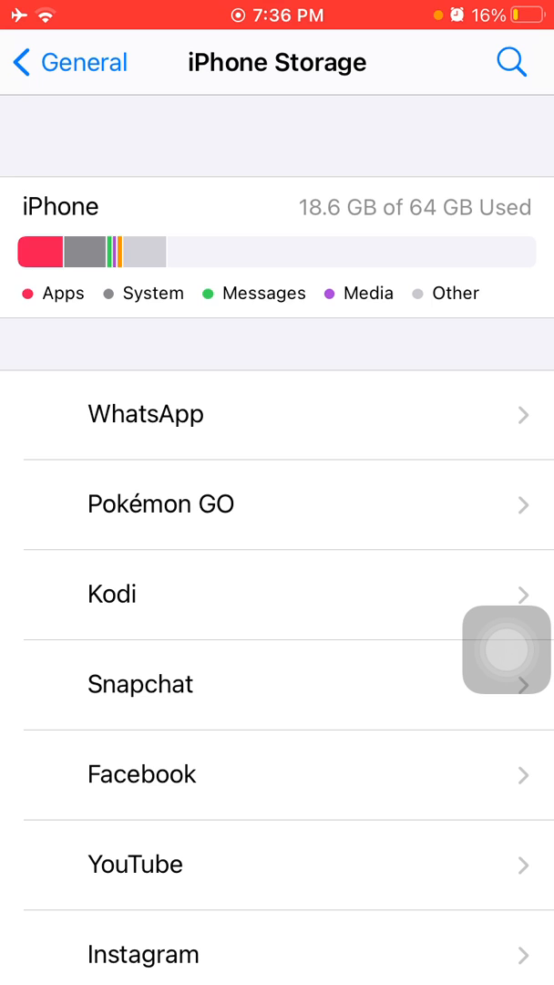
click(507, 649)
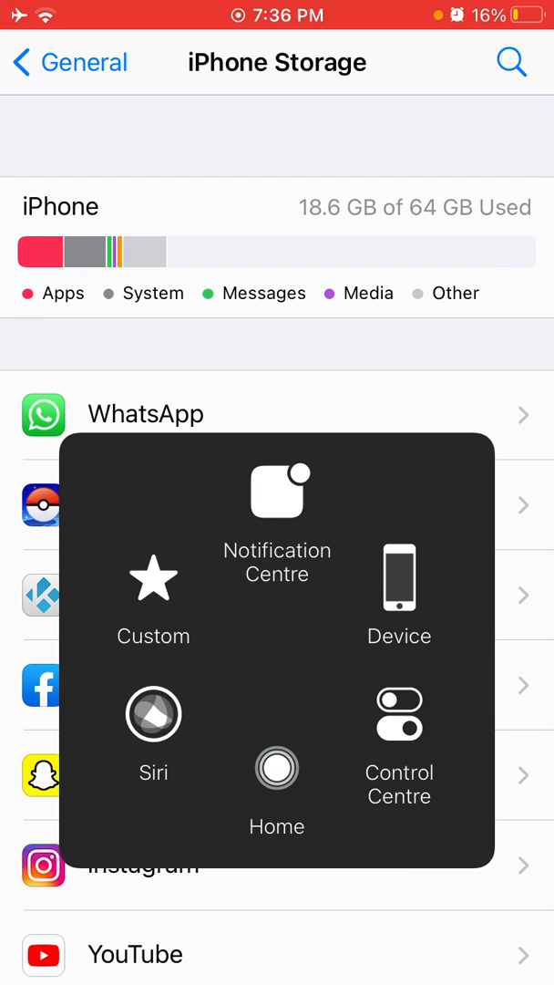
click(277, 768)
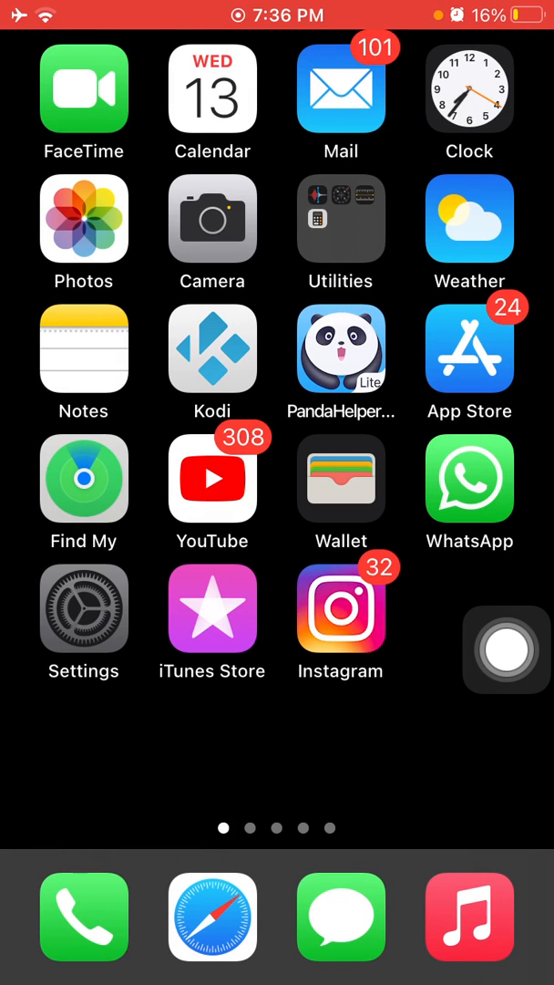
click(84, 623)
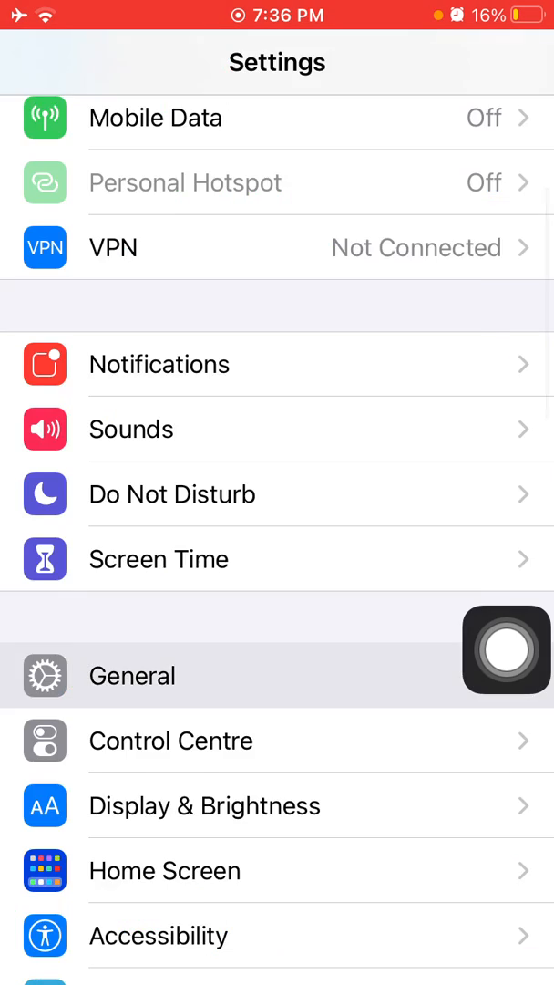
click(131, 674)
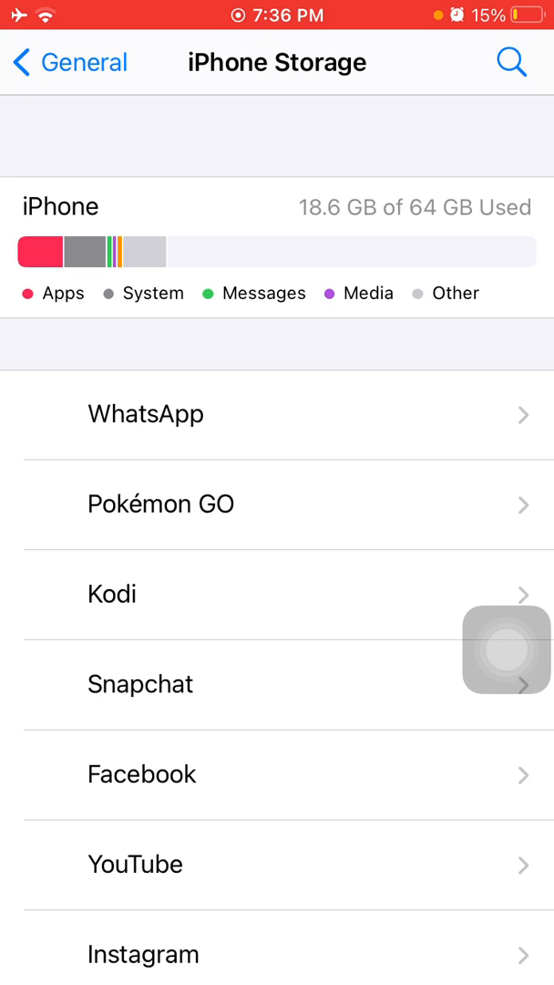
click(507, 649)
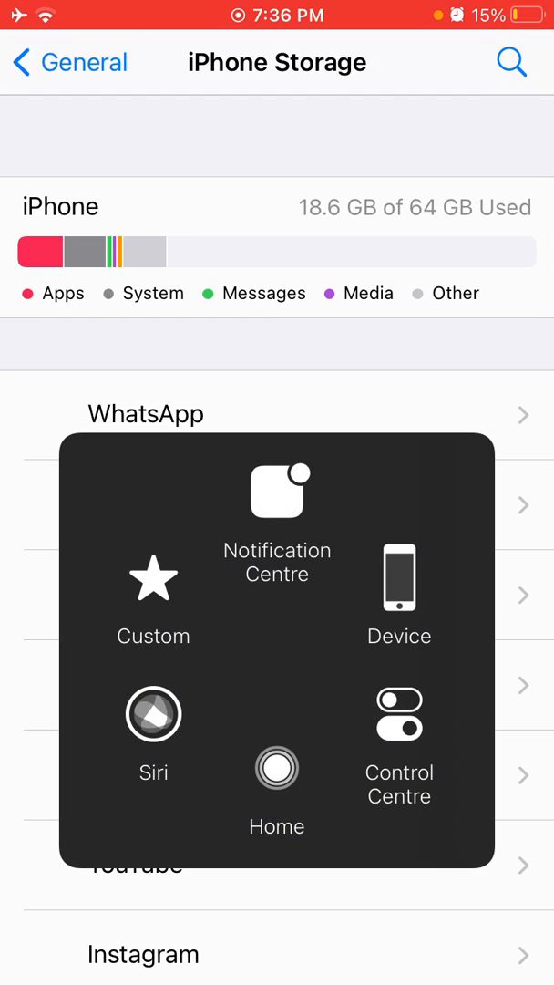
click(277, 767)
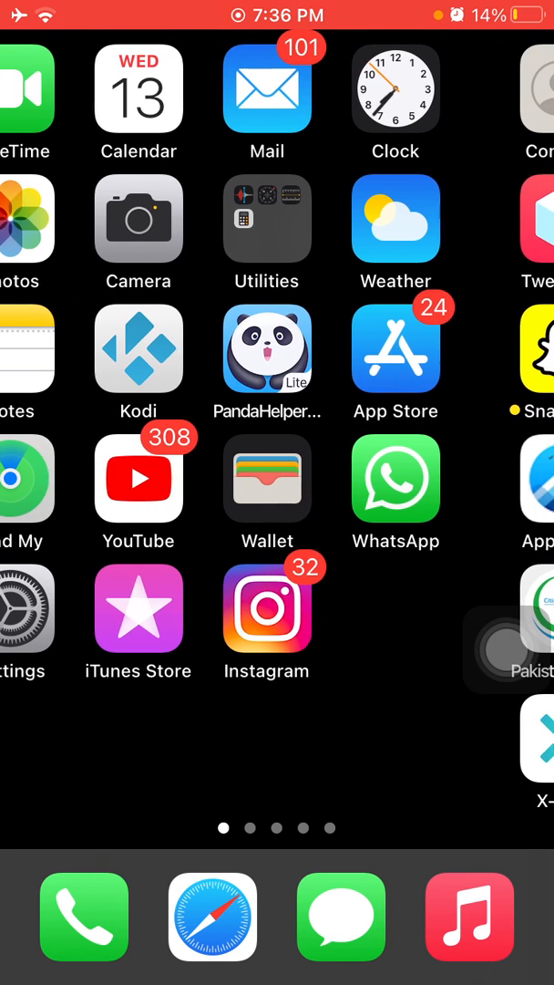
scroll(right, 3)
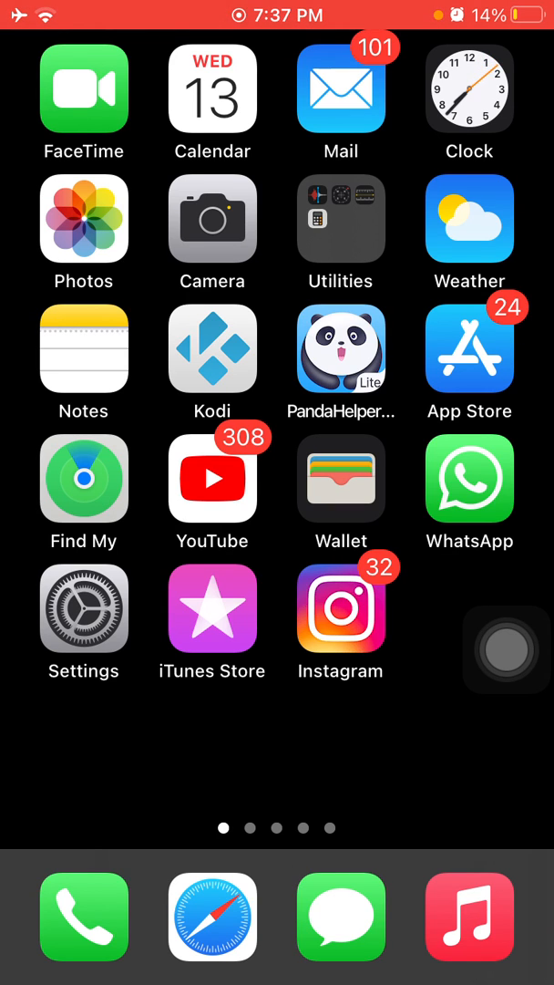
click(84, 624)
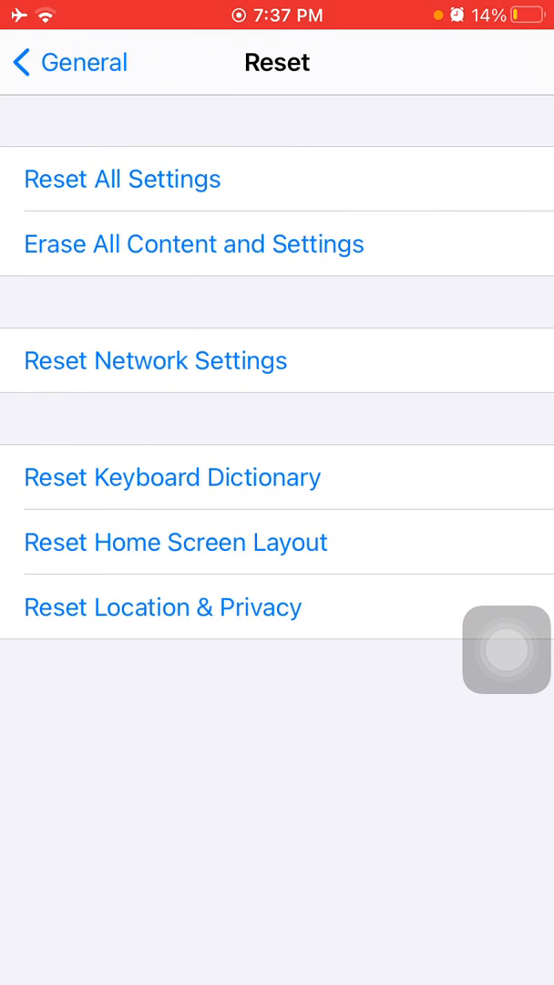
- Confirm Reset All Settings, then leave Settings for the Home Screen
click(194, 243)
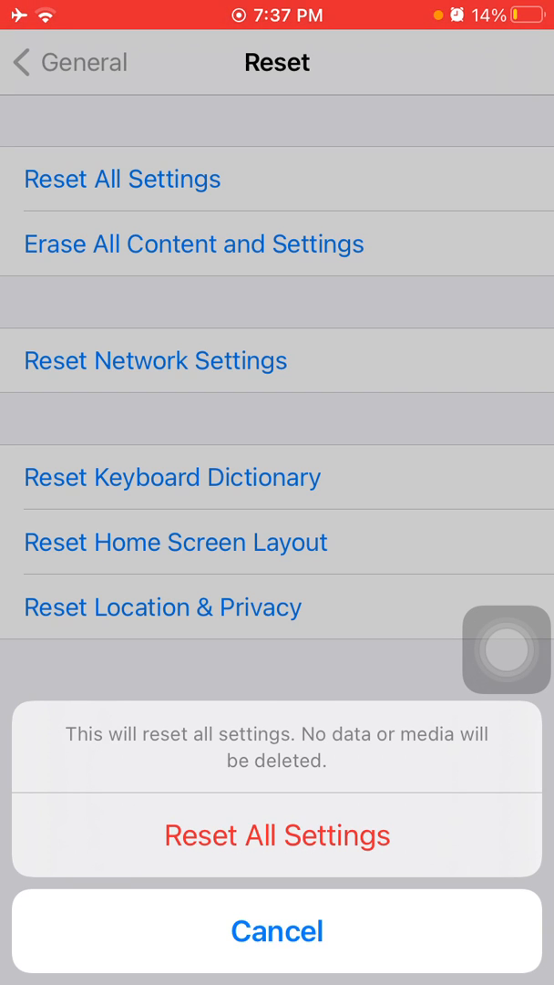
click(277, 930)
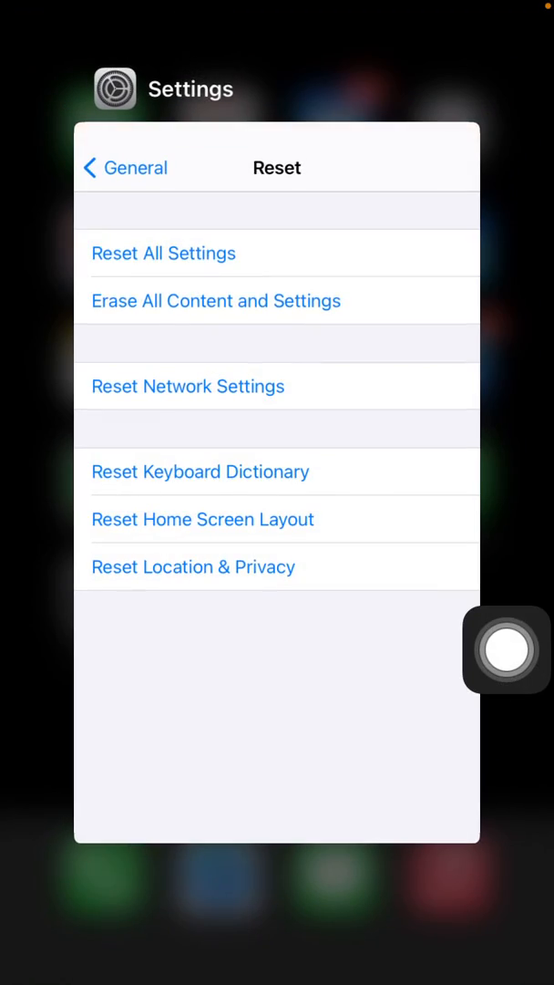
key(home)
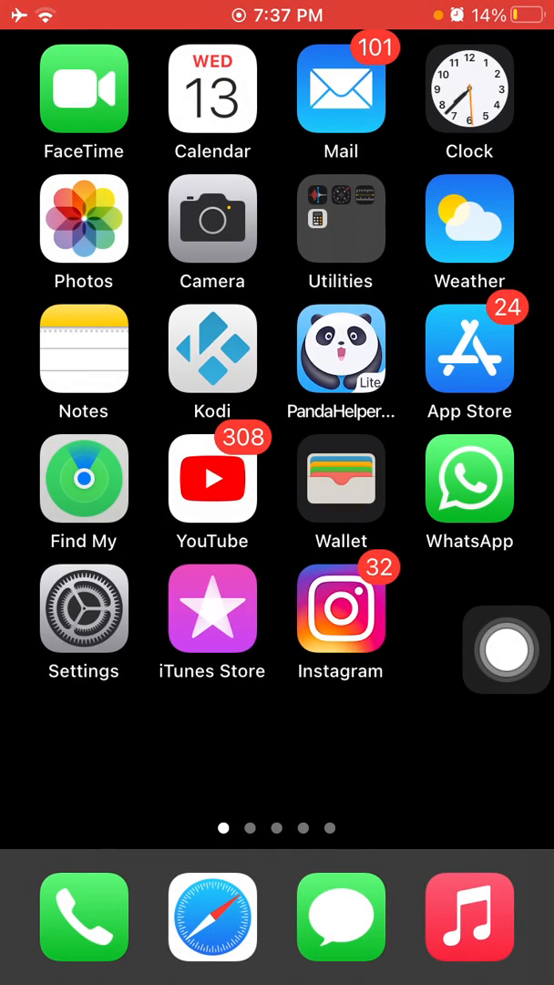